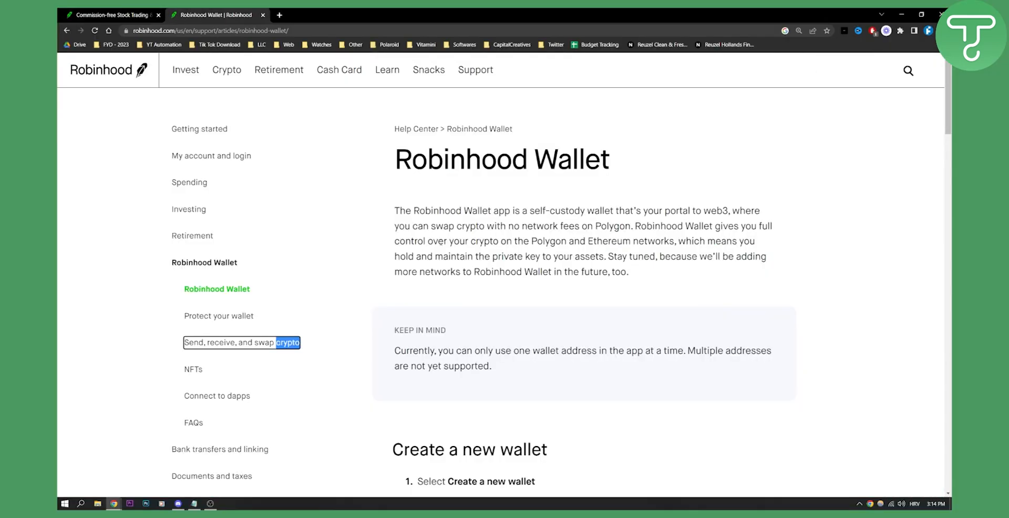
mouse_move(242, 342)
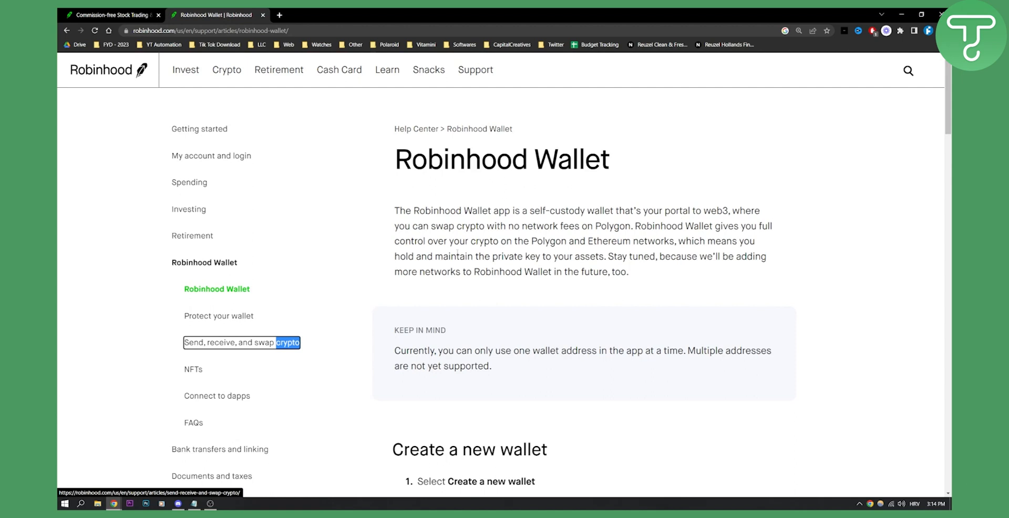
scroll(down, 3)
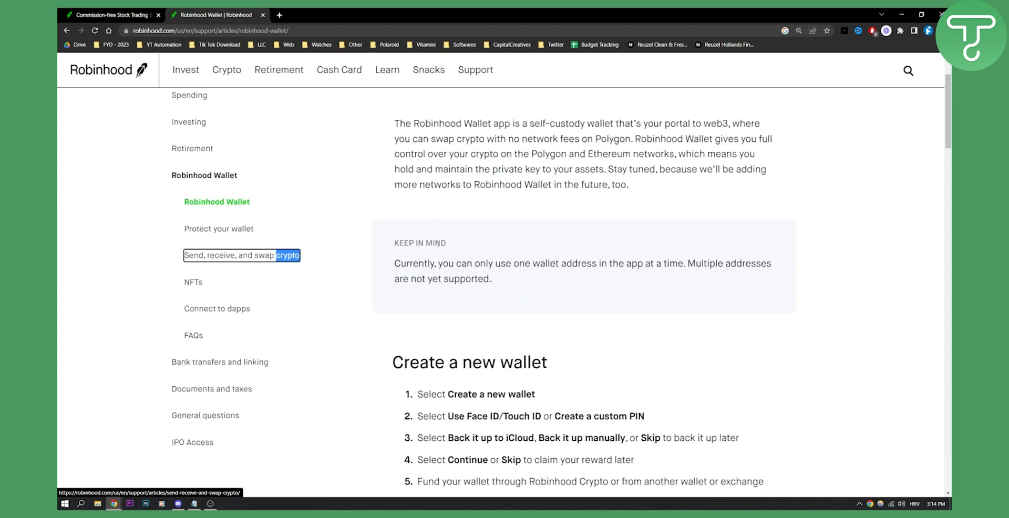
scroll(down, 3)
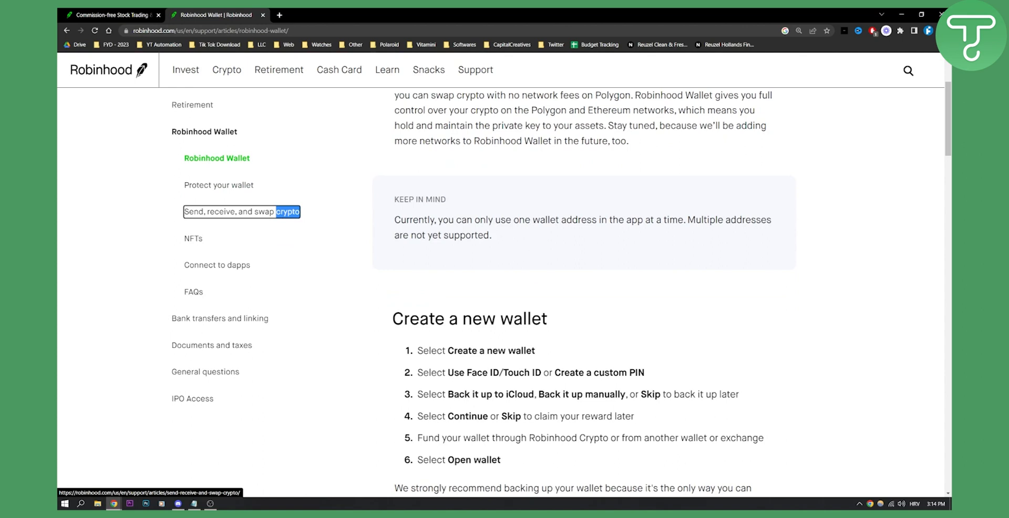
mouse_move(703, 211)
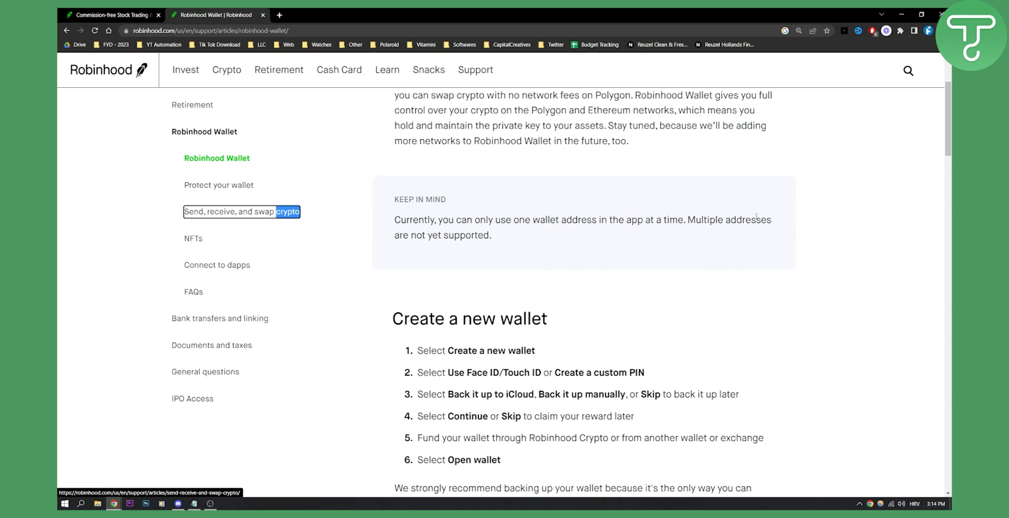
scroll(down, 3)
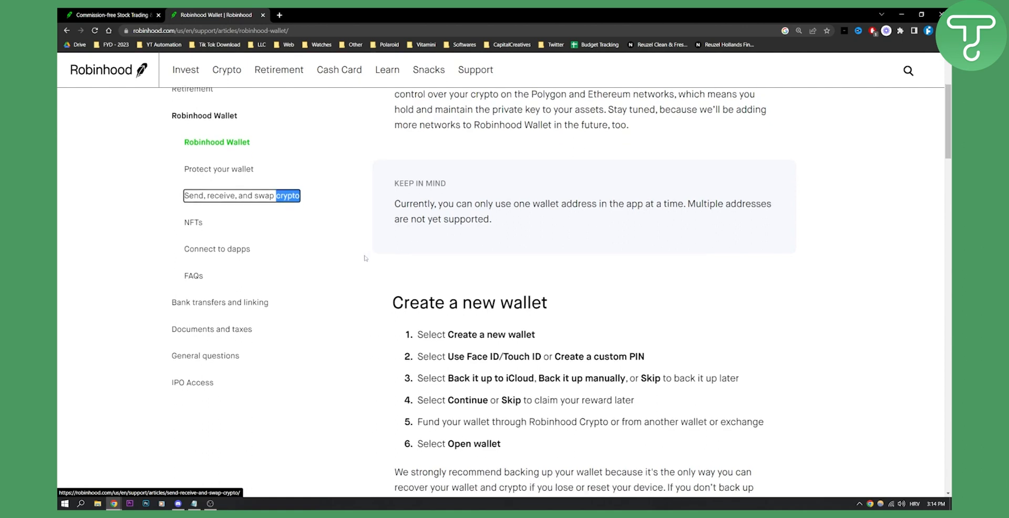
scroll(down, 3)
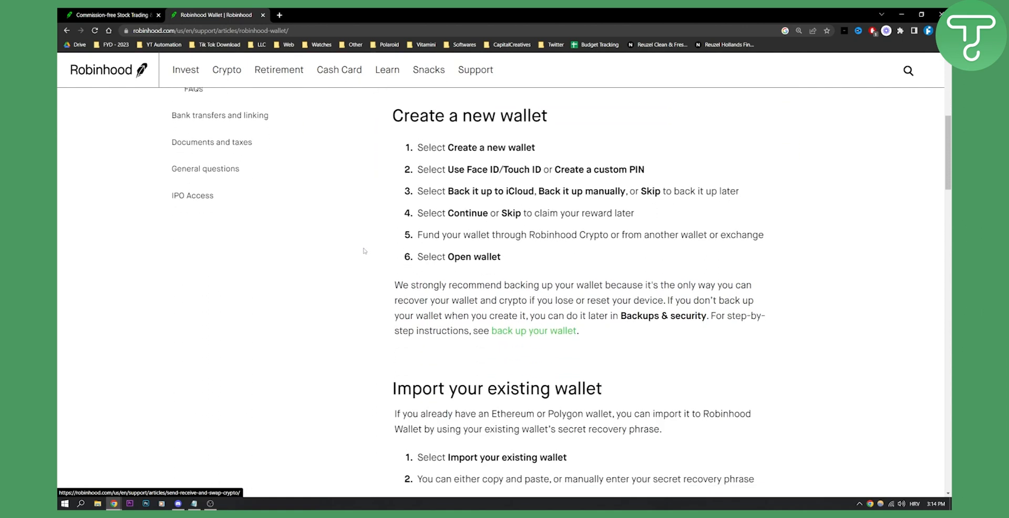
scroll(up, 3)
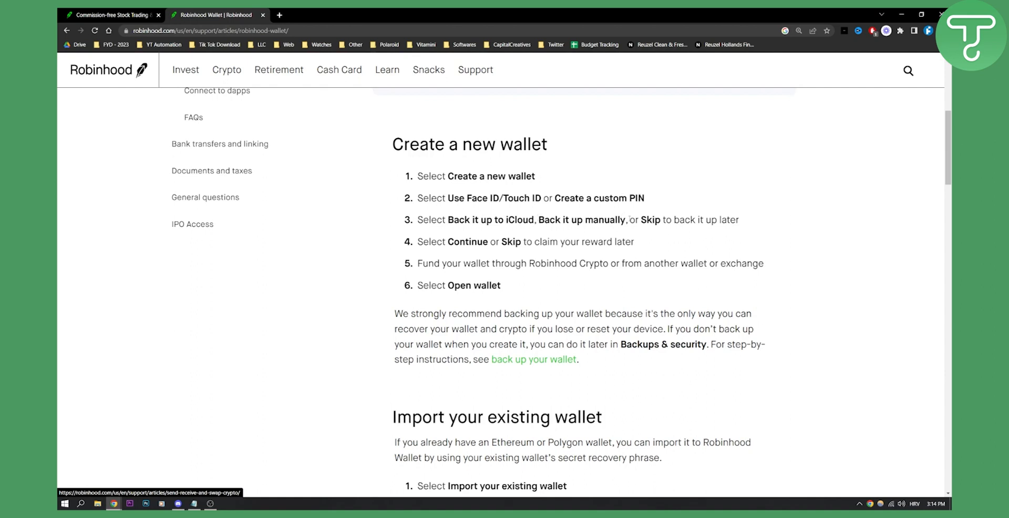
mouse_move(763, 216)
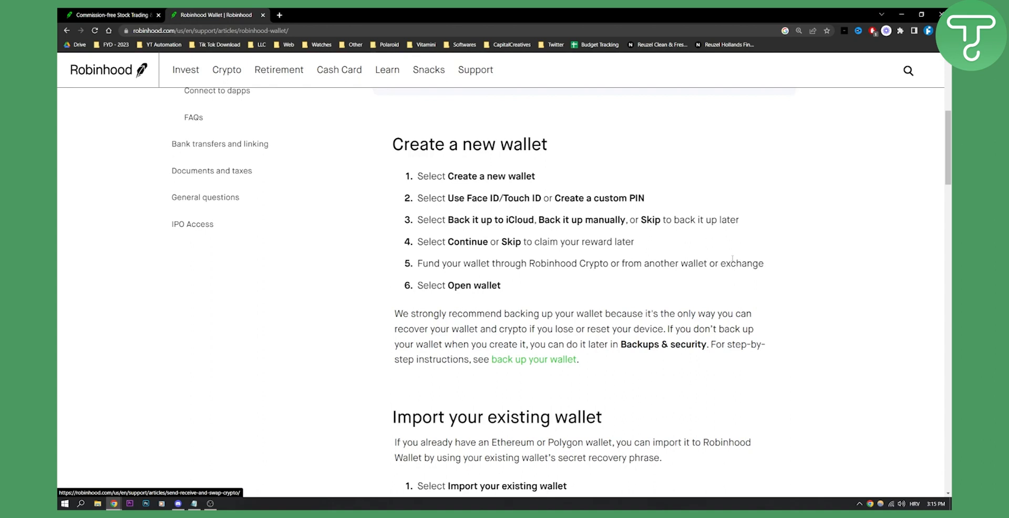
mouse_move(528, 289)
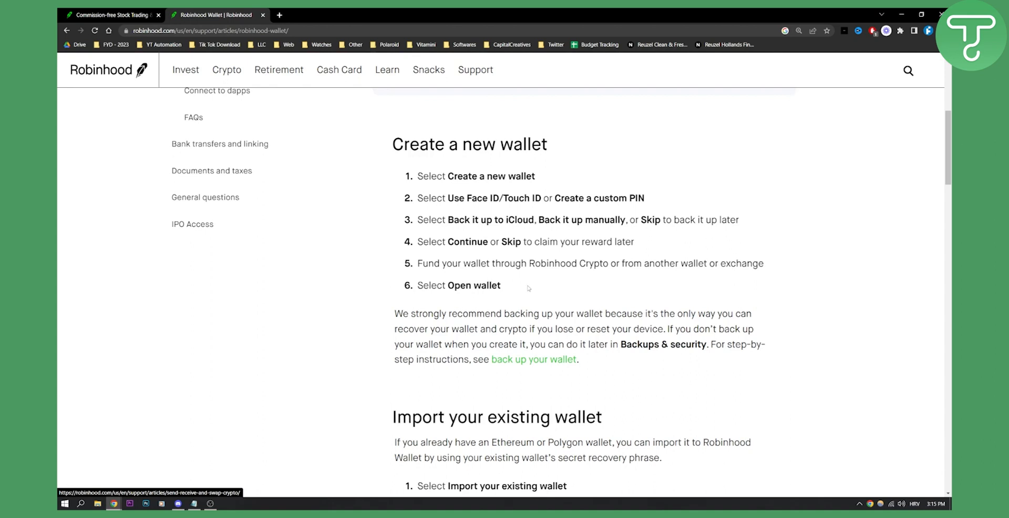
mouse_move(585, 310)
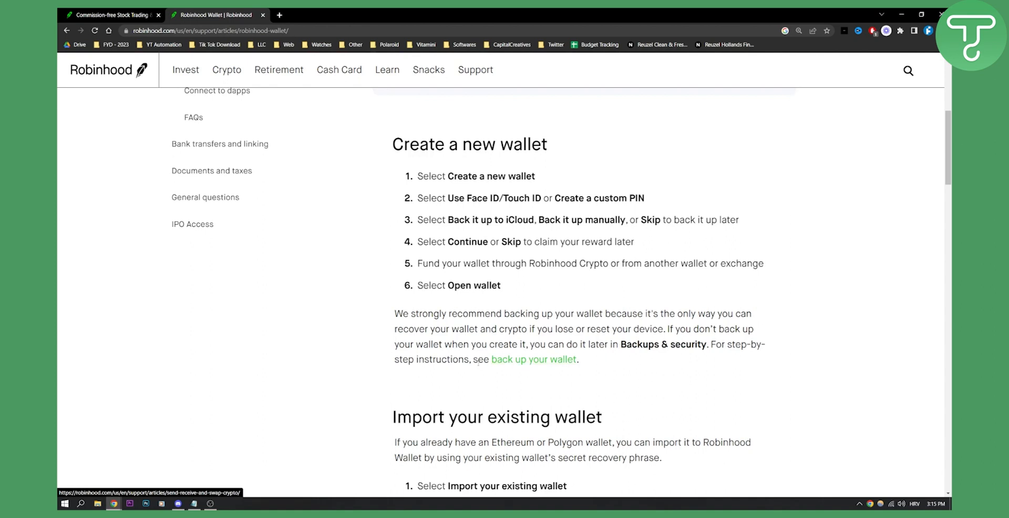
mouse_move(566, 360)
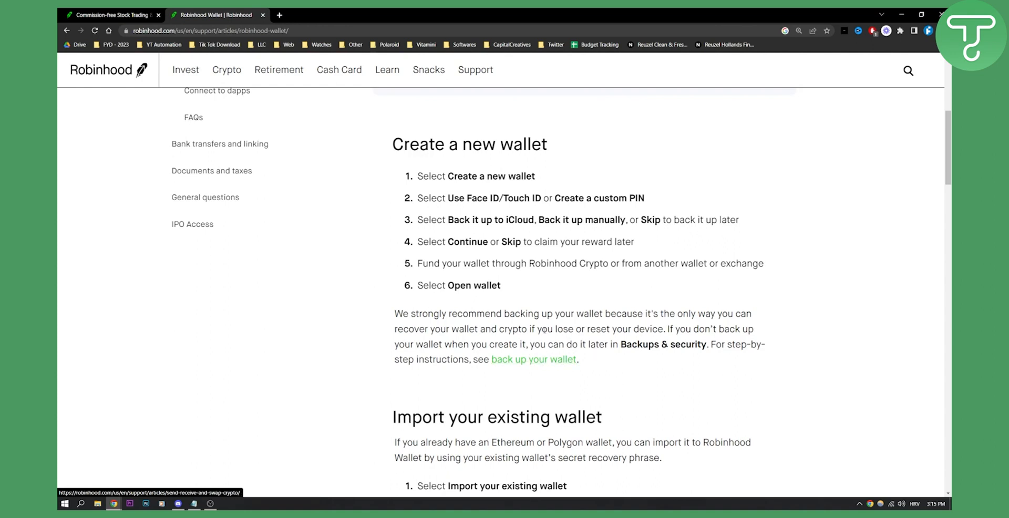
scroll(up, 3)
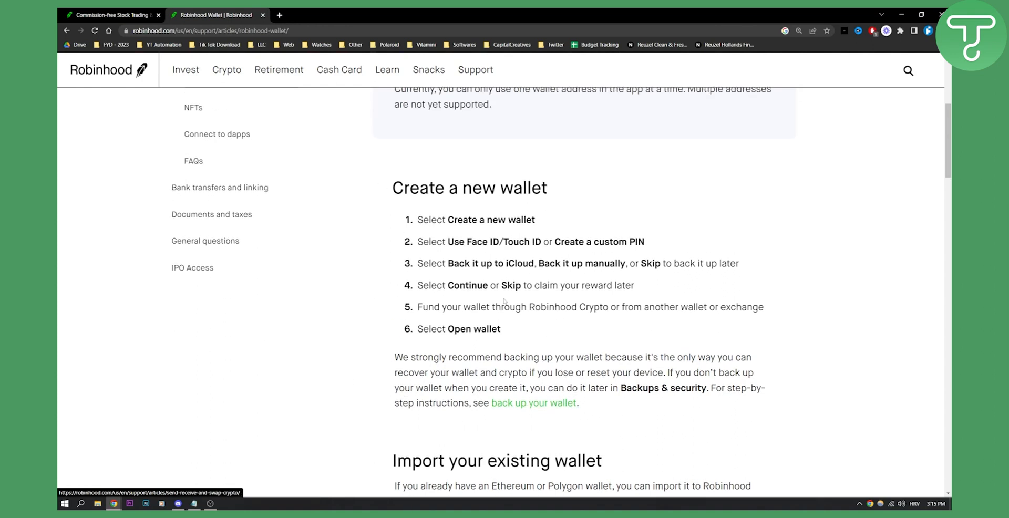
mouse_move(480, 215)
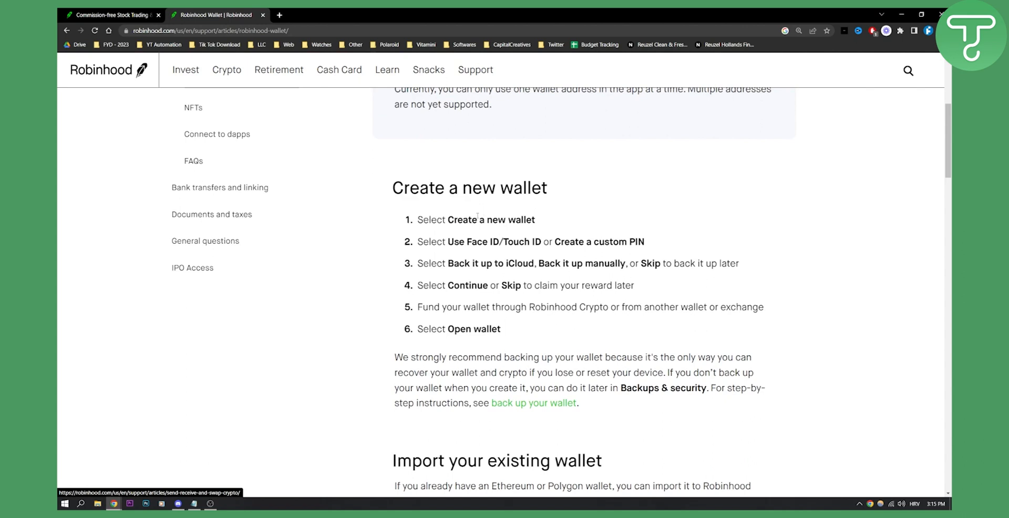
scroll(up, 3)
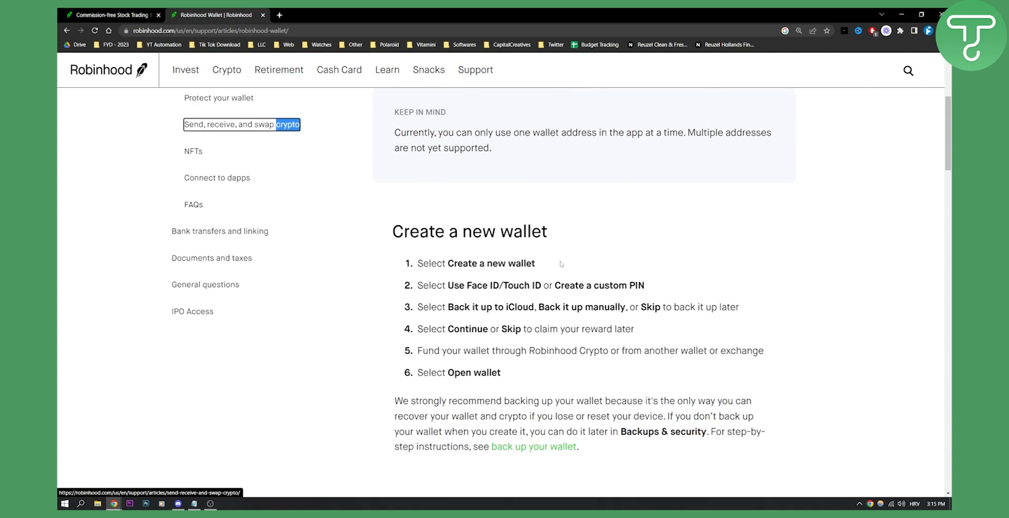
scroll(up, 3)
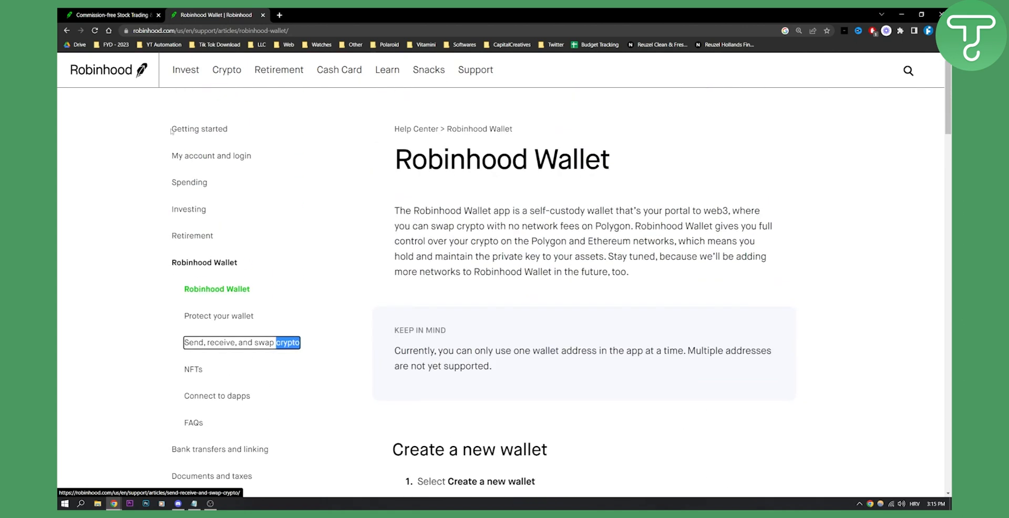
scroll(down, 3)
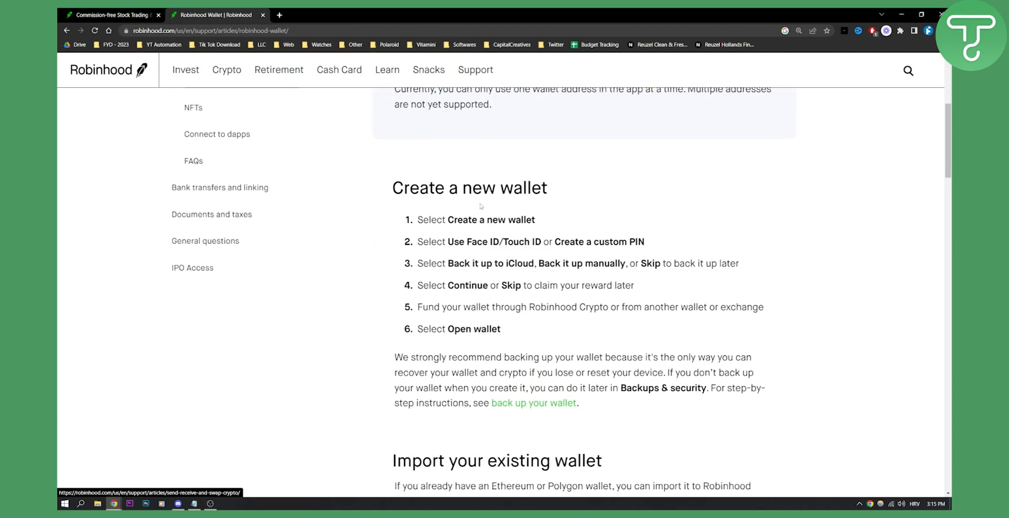
scroll(down, 3)
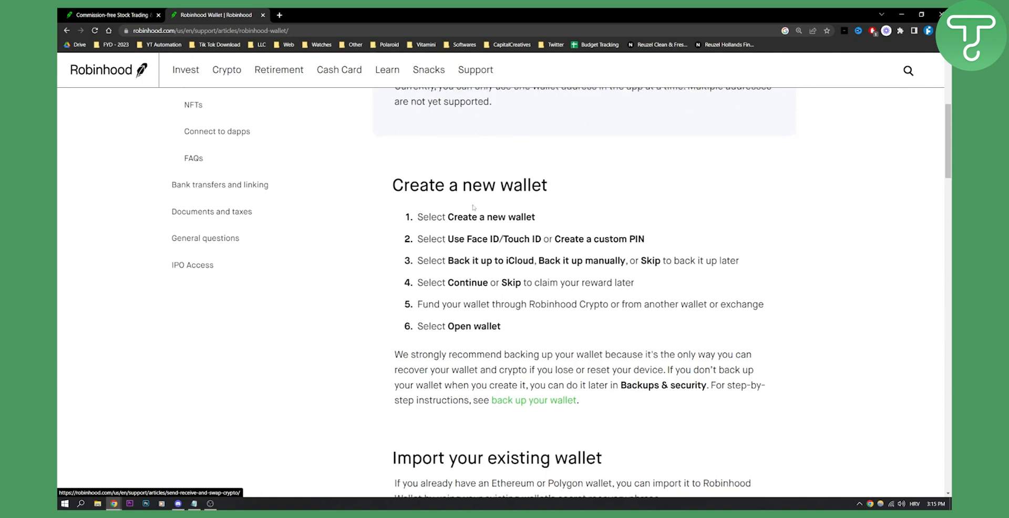
scroll(down, 3)
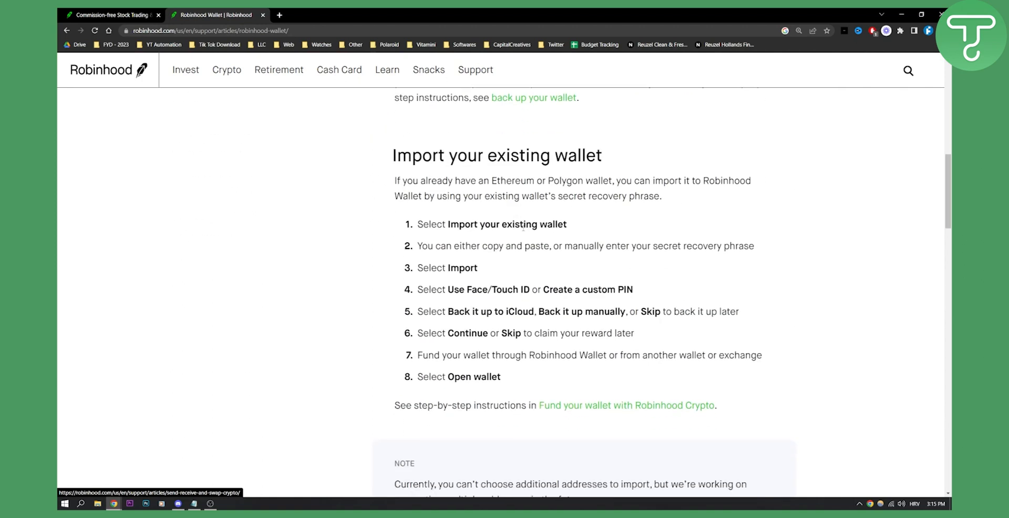
scroll(down, 3)
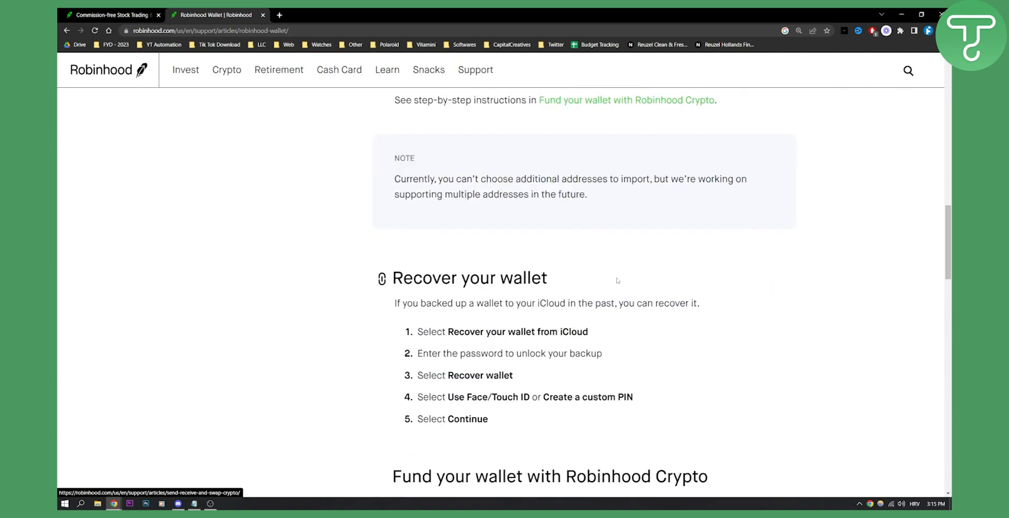
scroll(up, 3)
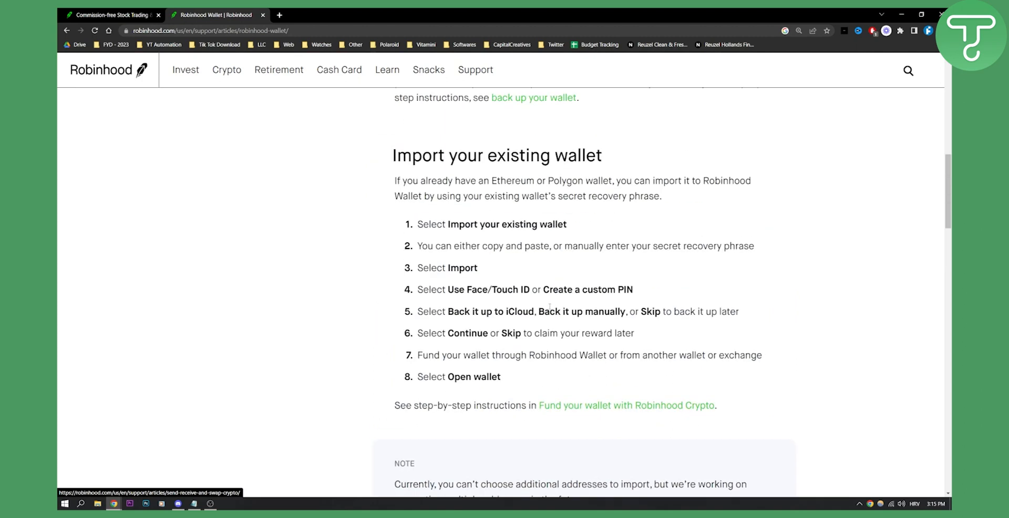
scroll(down, 3)
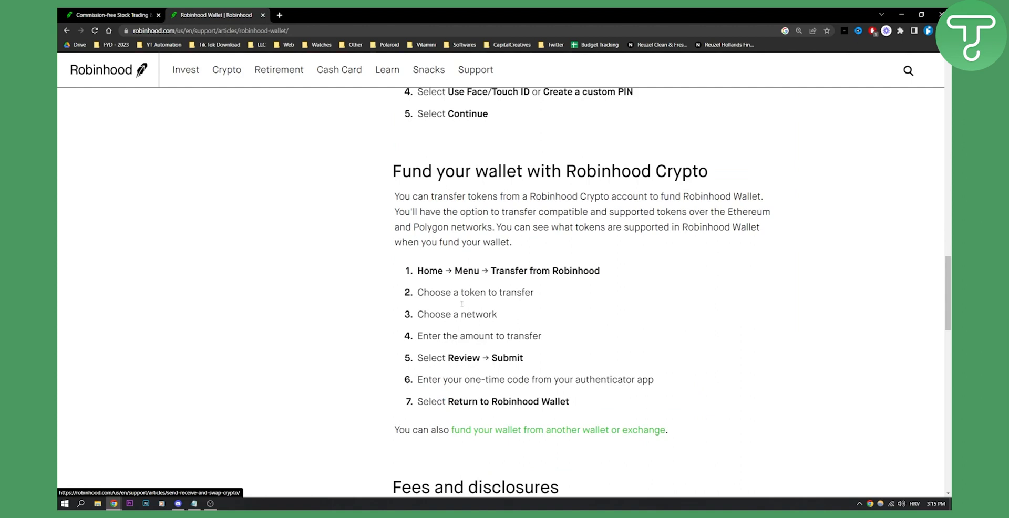
mouse_move(583, 344)
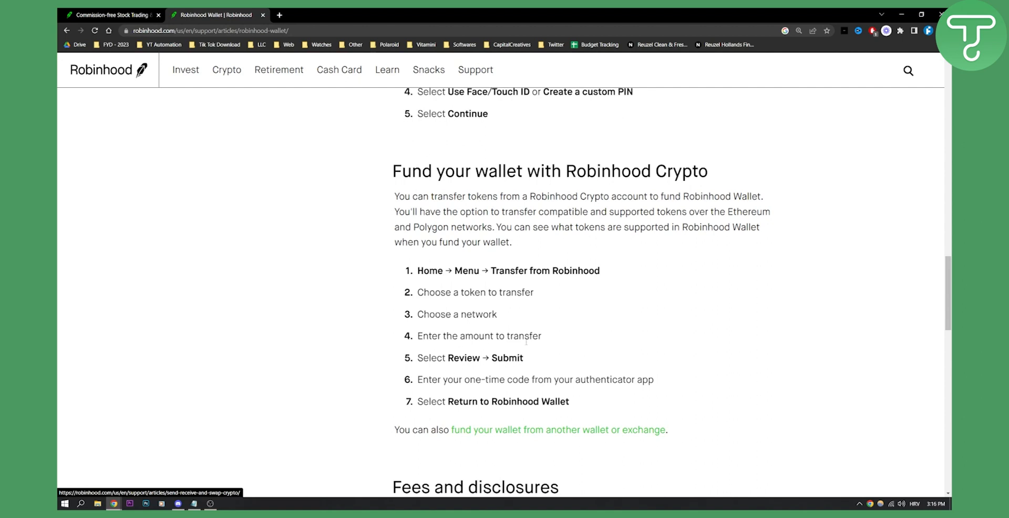
mouse_move(473, 370)
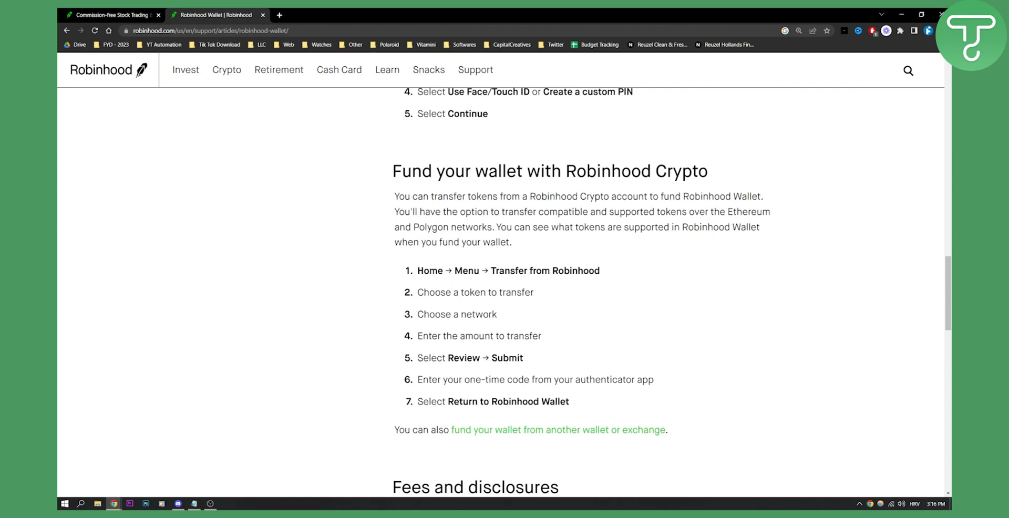
scroll(down, 3)
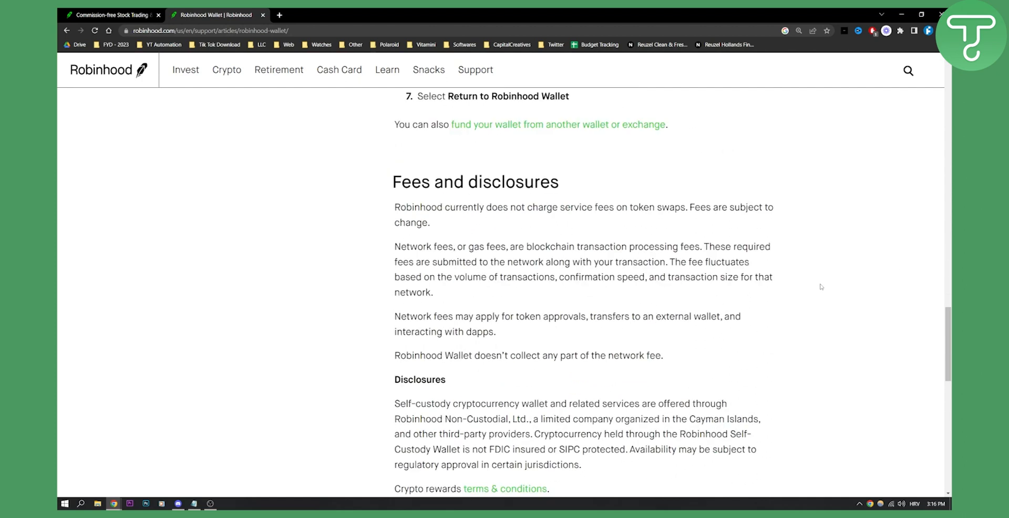
scroll(down, 3)
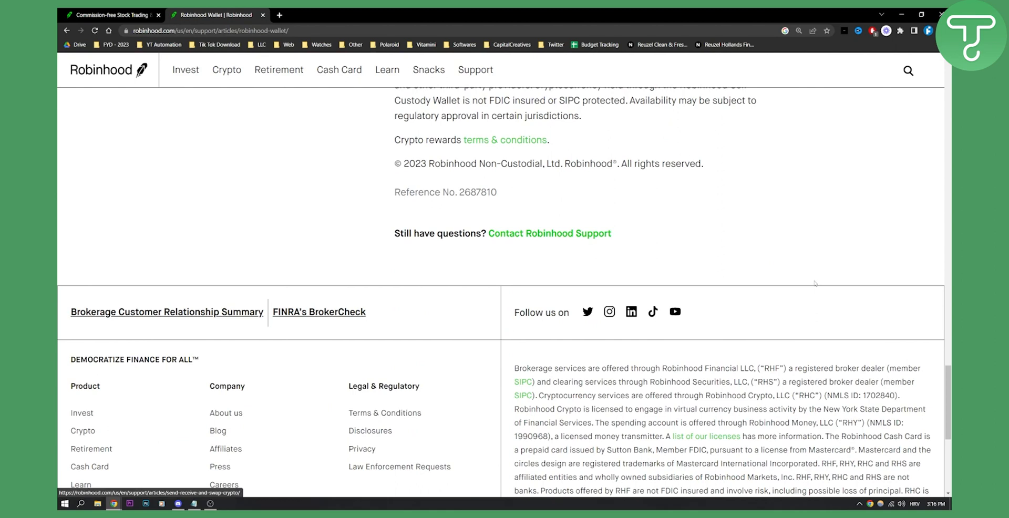
scroll(up, 3)
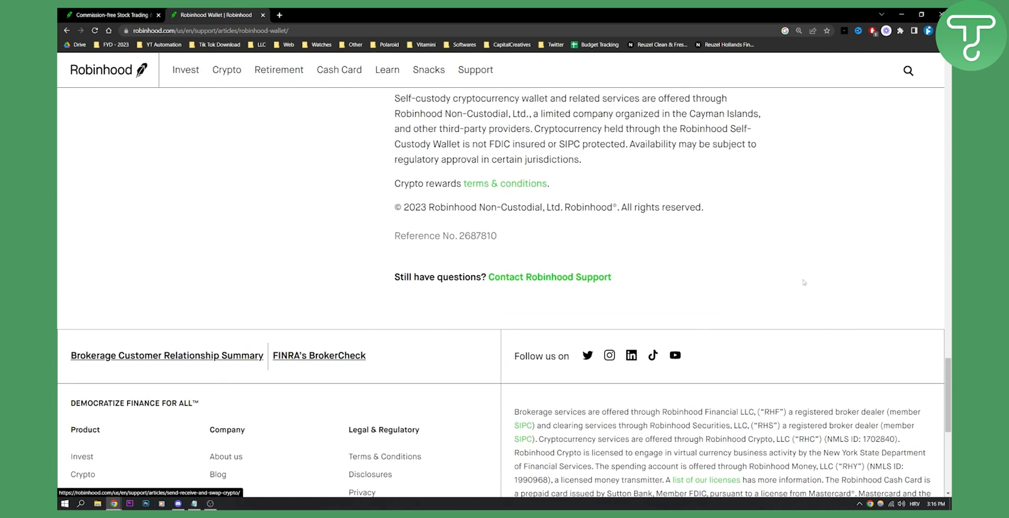